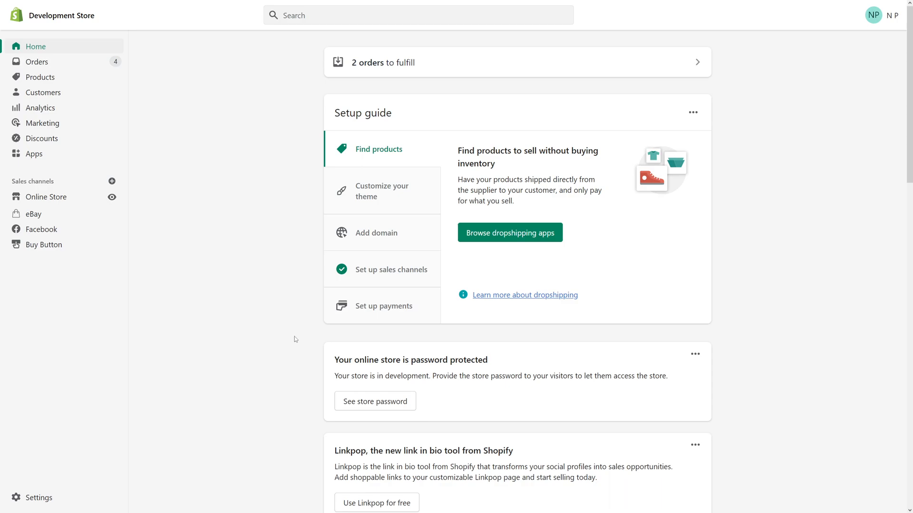
mouse_move(248, 181)
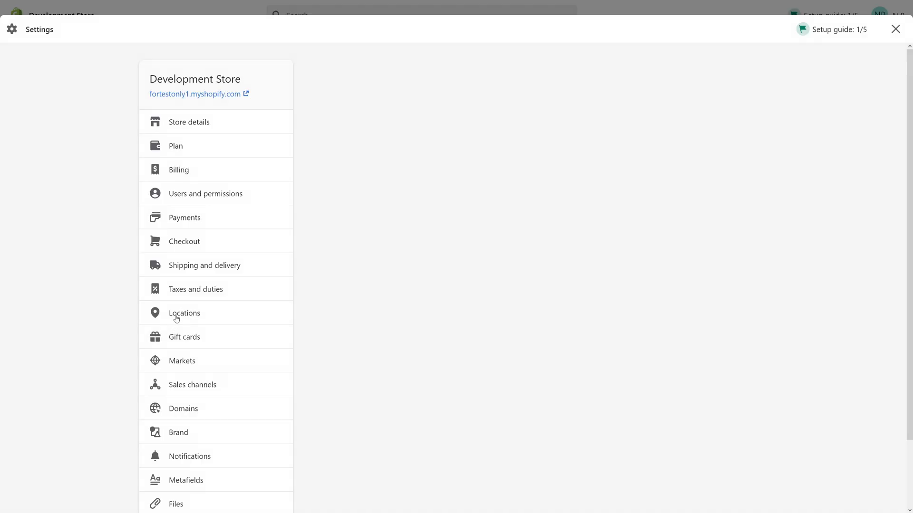
Reach the Payments settings and the manual payment method choices: custom, bank deposit, money order, COD
left_click(188, 122)
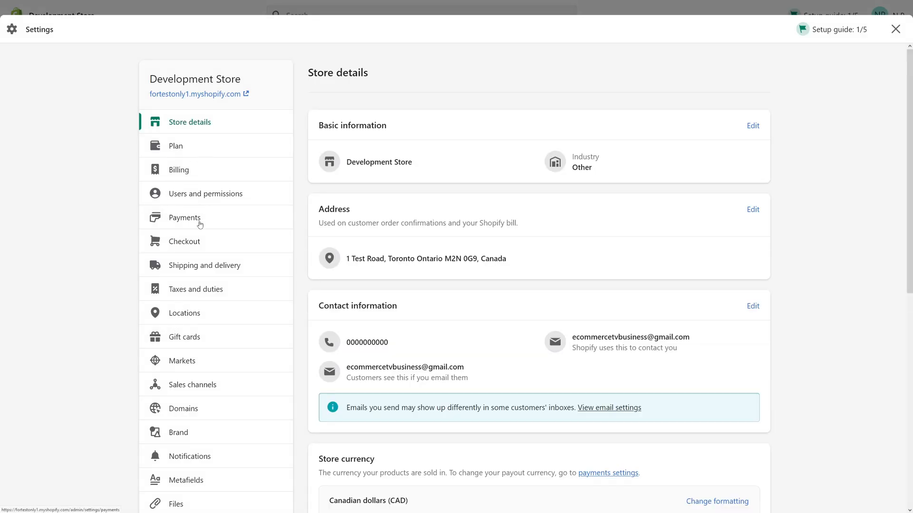
left_click(184, 216)
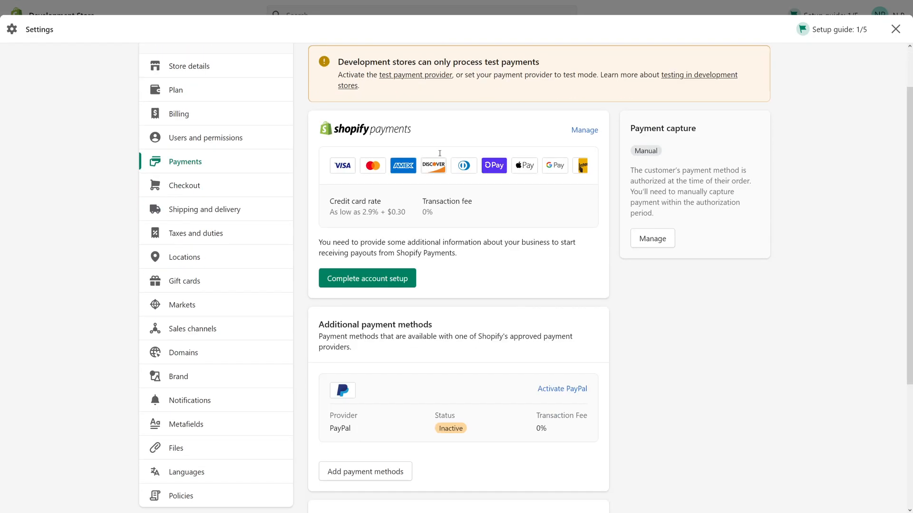
scroll("down", 3)
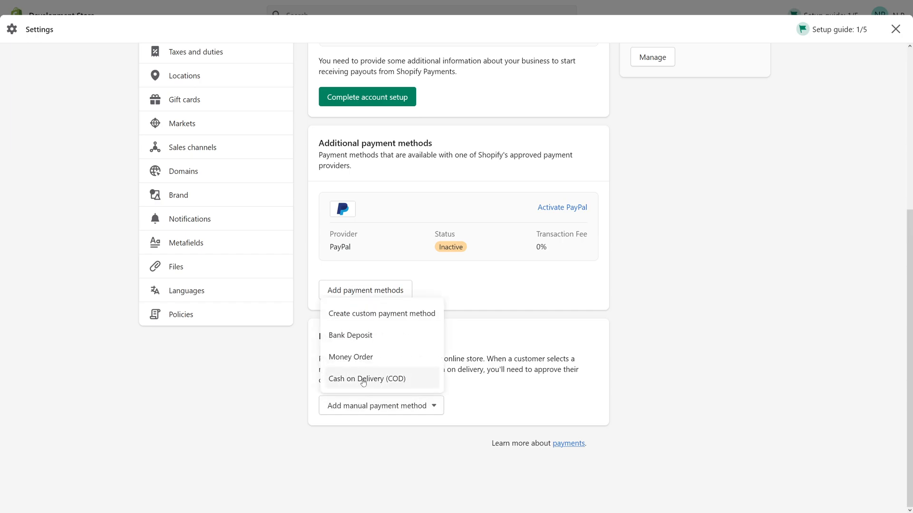
Choose Cash on Delivery (COD), review its additional details and payment instructions, and activate it
left_click(367, 378)
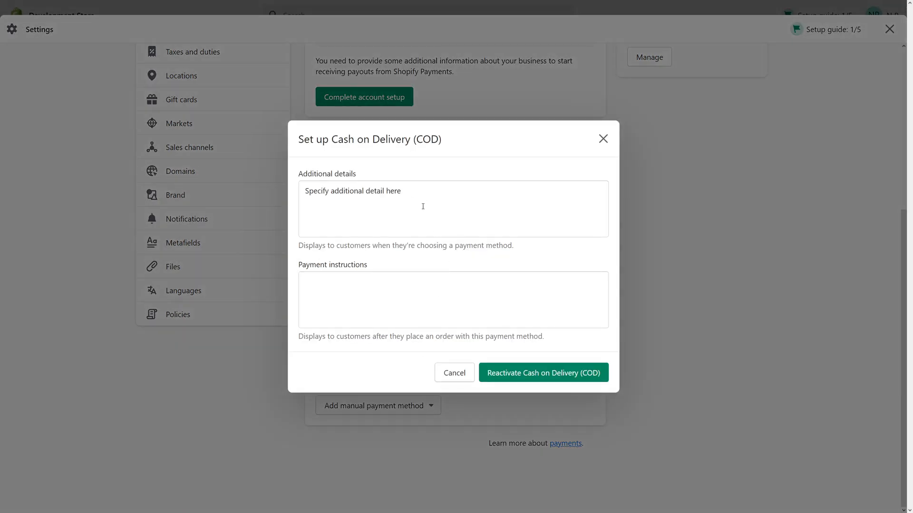
double_click(387, 190)
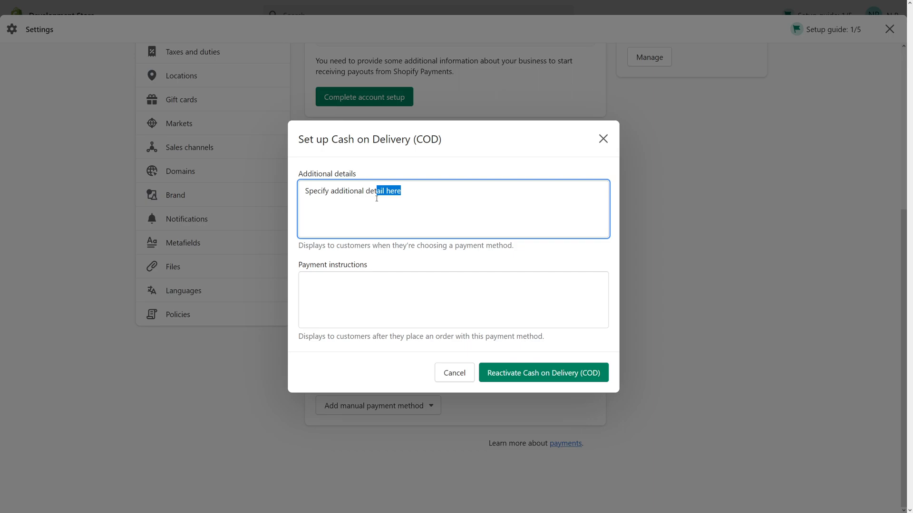
mouse_move(385, 273)
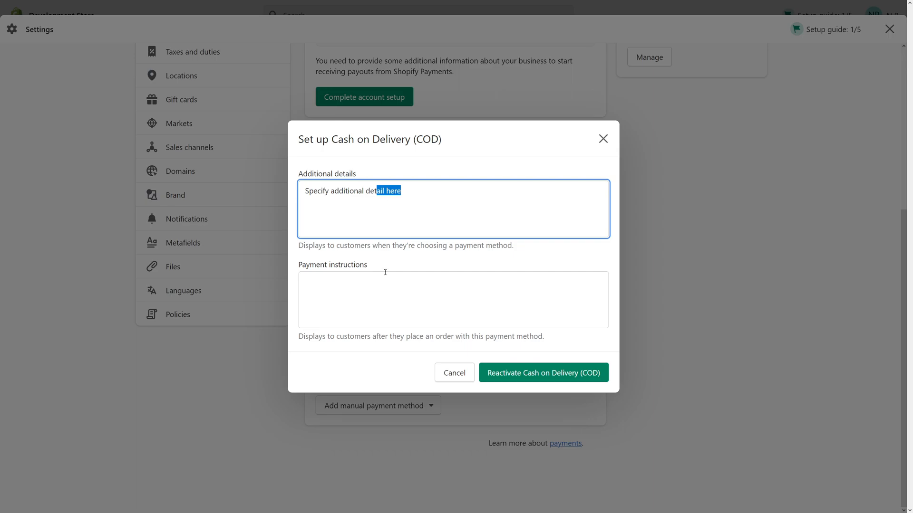
left_click(452, 300)
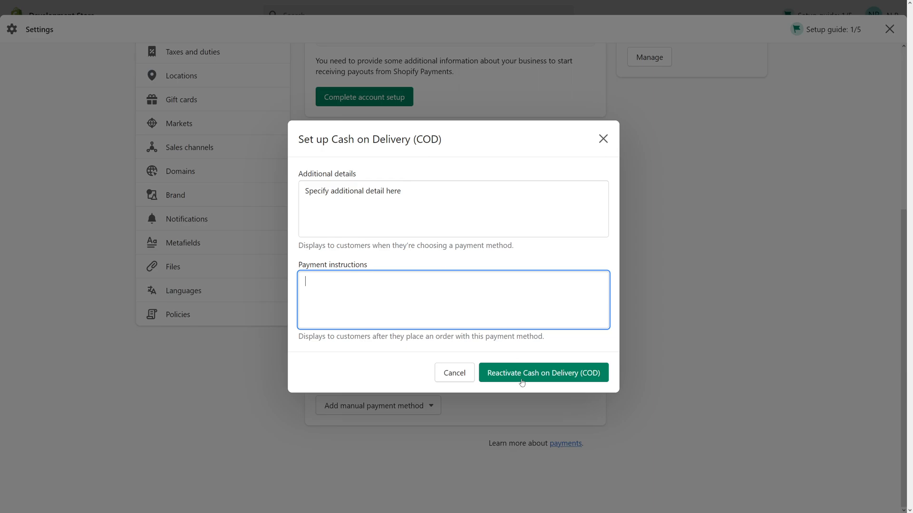
left_click(542, 373)
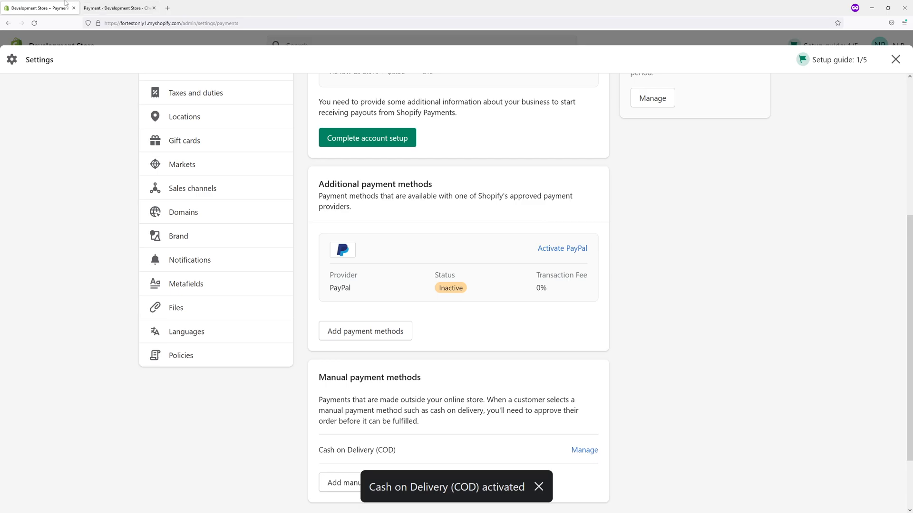
View the checkout payment step offering Cash on Delivery (COD) beside credit card
left_click(116, 8)
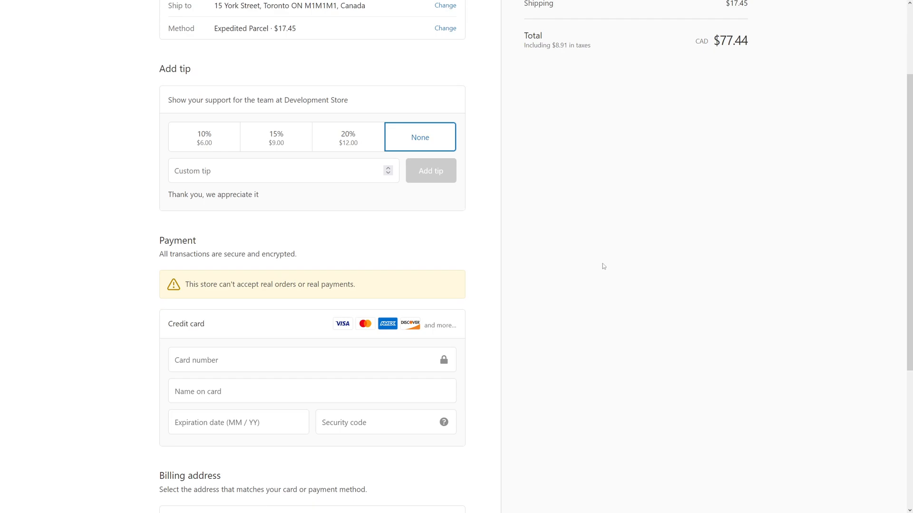
scroll("down", 3)
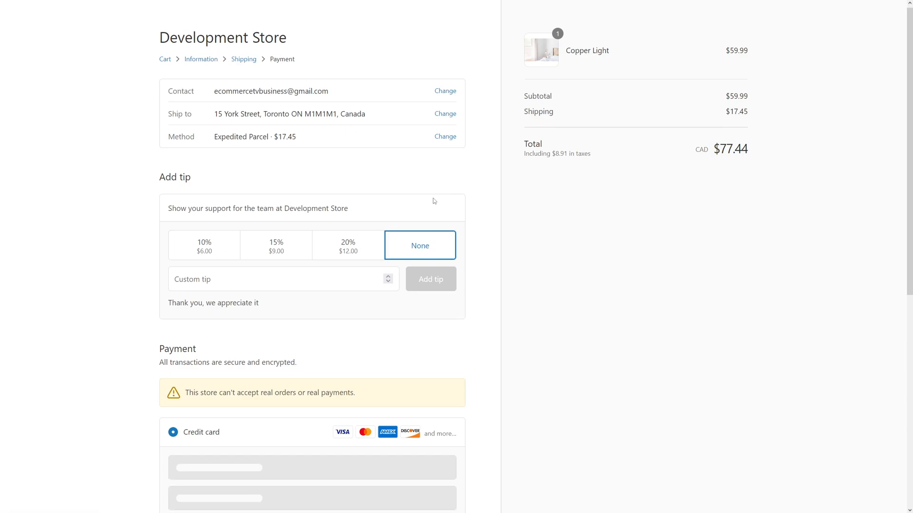
scroll("down", 3)
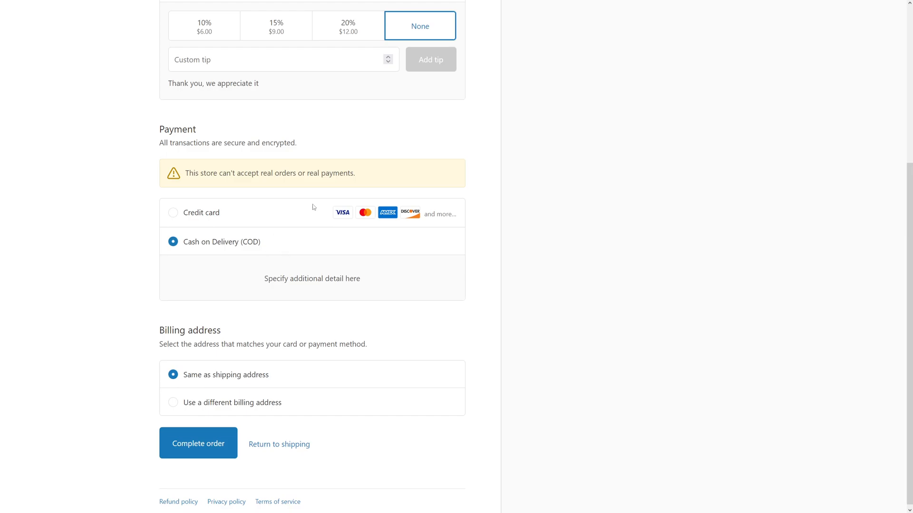
mouse_move(303, 198)
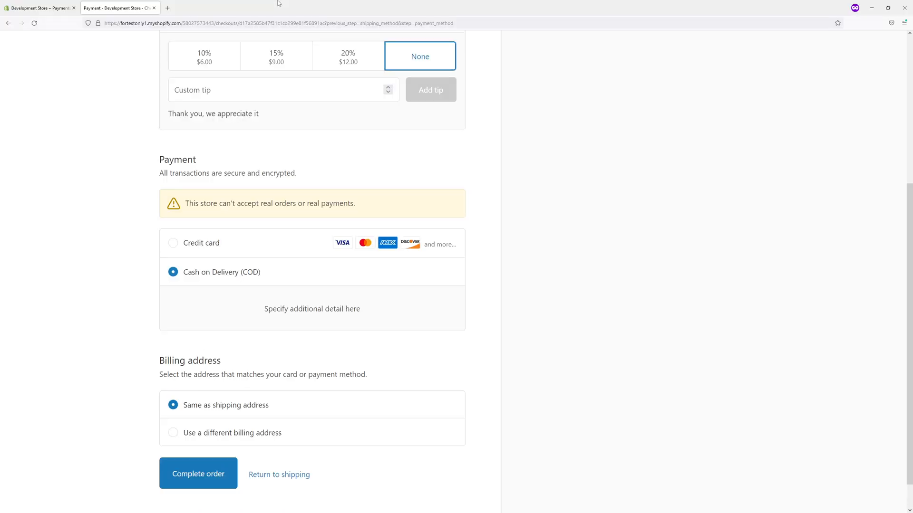
Return to the admin Payments settings showing COD under Manual payment methods
left_click(39, 7)
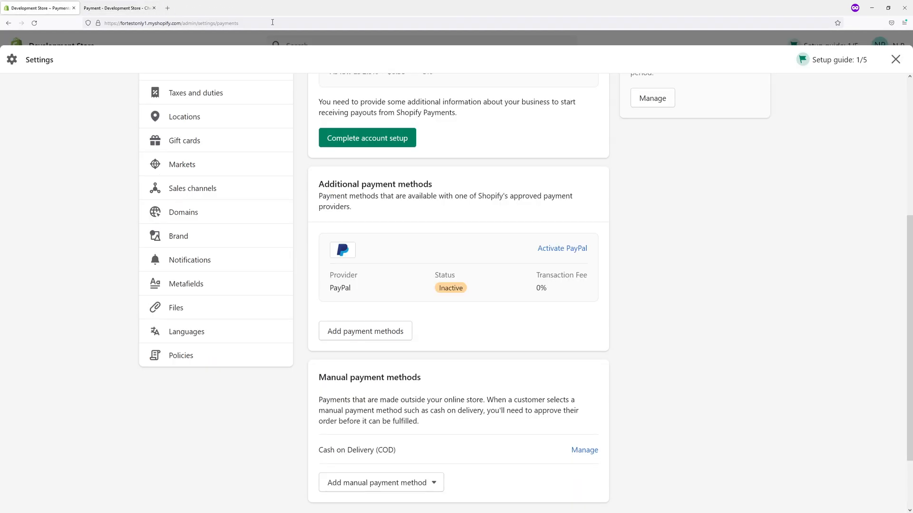
scroll("down", 3)
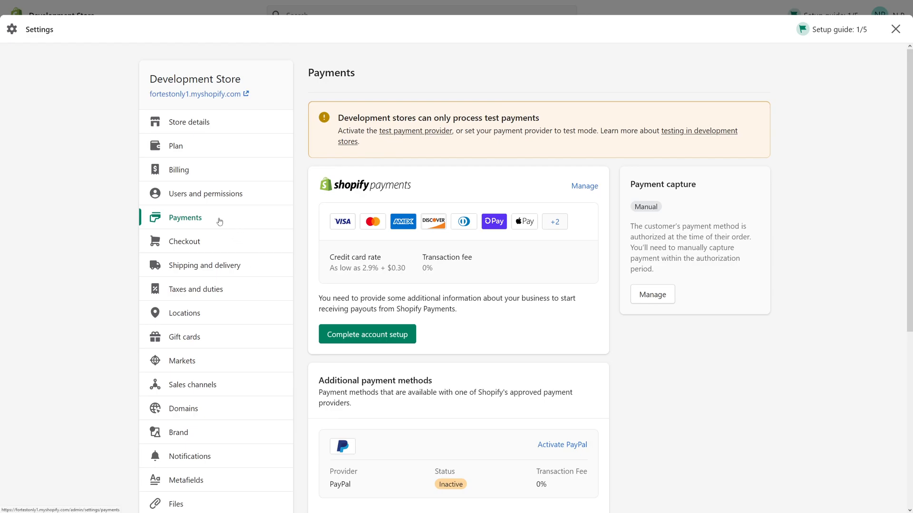
scroll("down", 3)
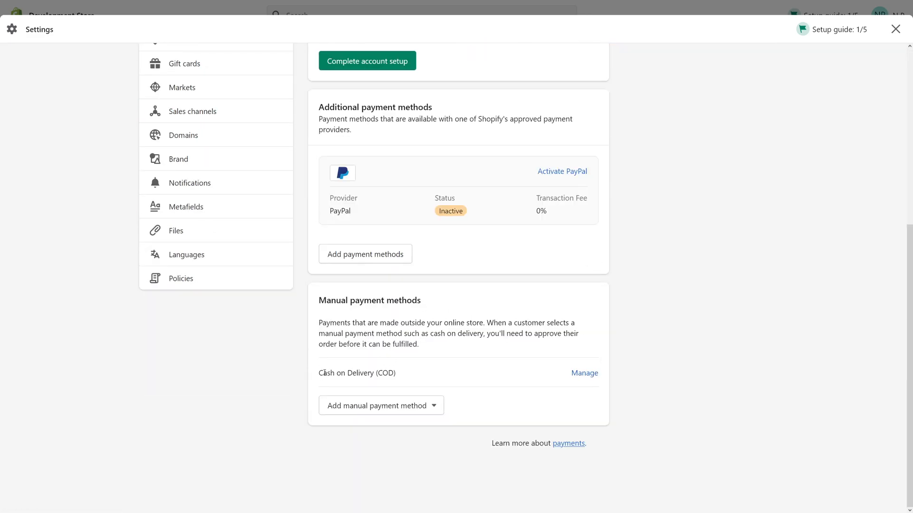
Deactivate Cash on Delivery (COD) from its Manage page and confirm
left_click(584, 373)
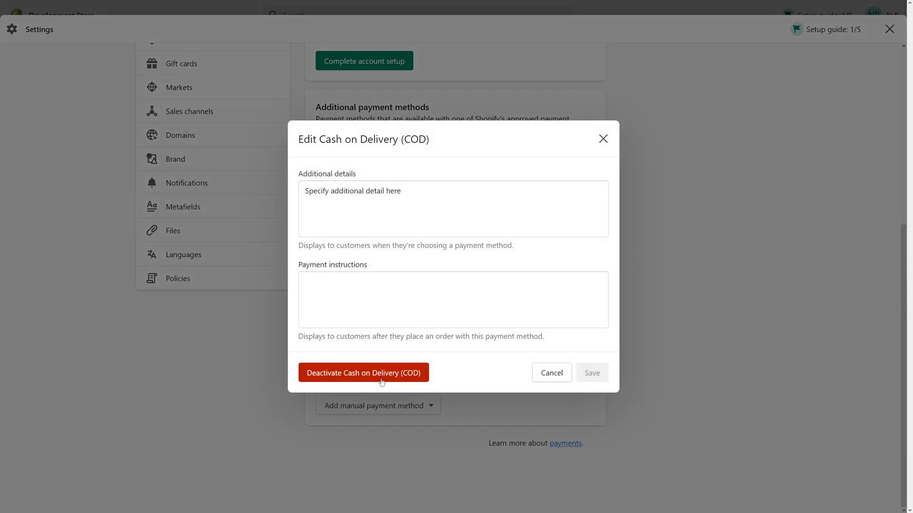
left_click(364, 373)
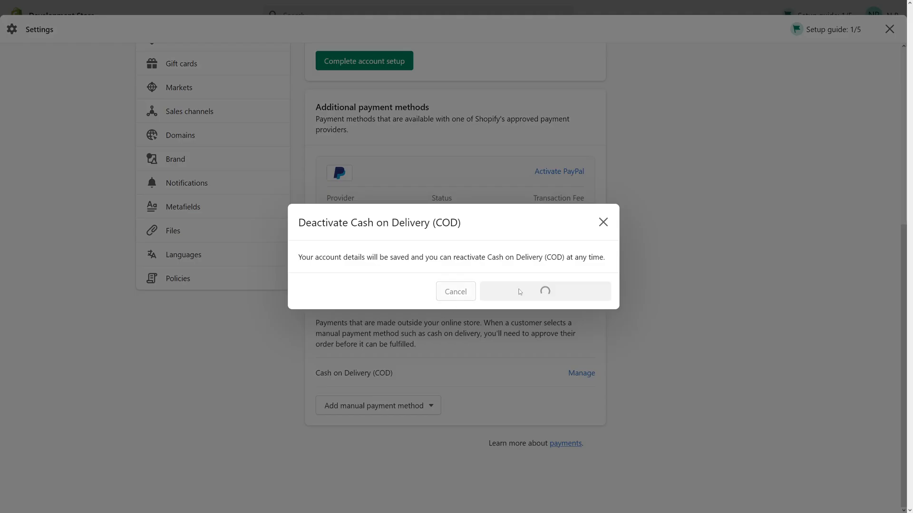
left_click(543, 291)
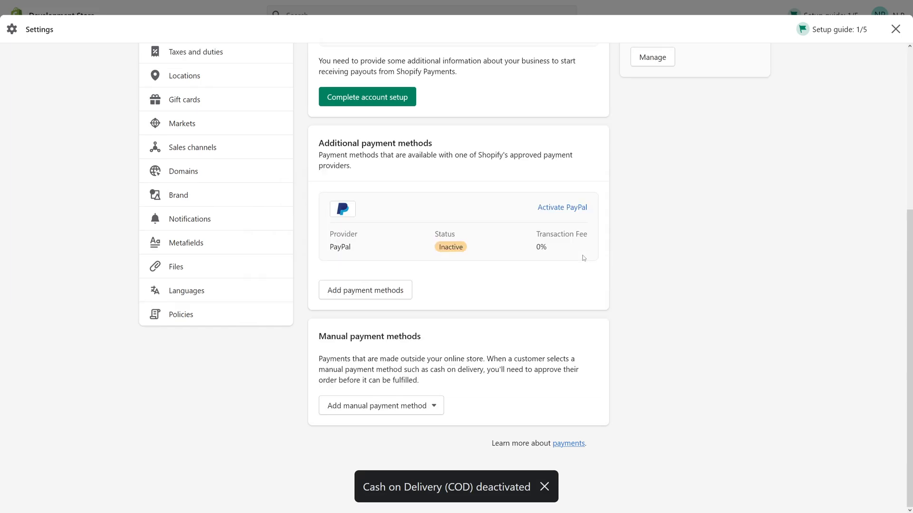